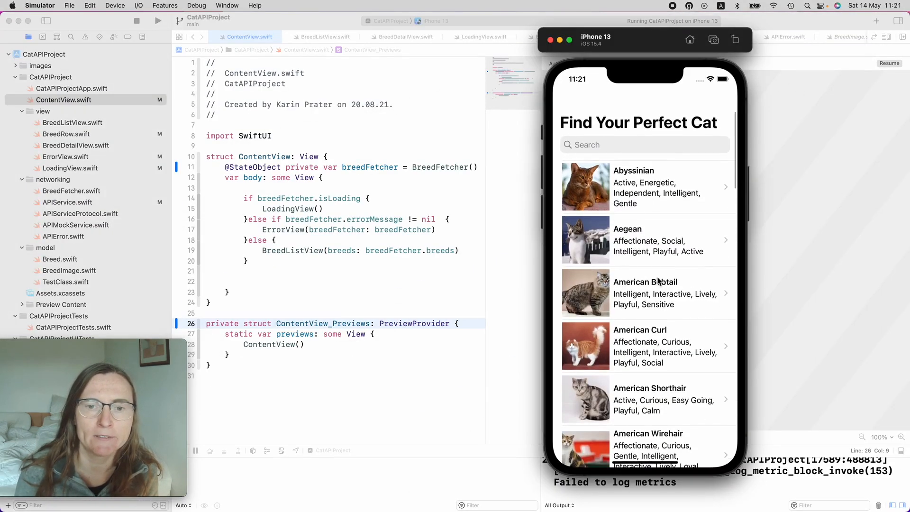
Step: Stop the simulator run of CatAPIProject
{"action": "left_click", "coordinate": [644, 240]}
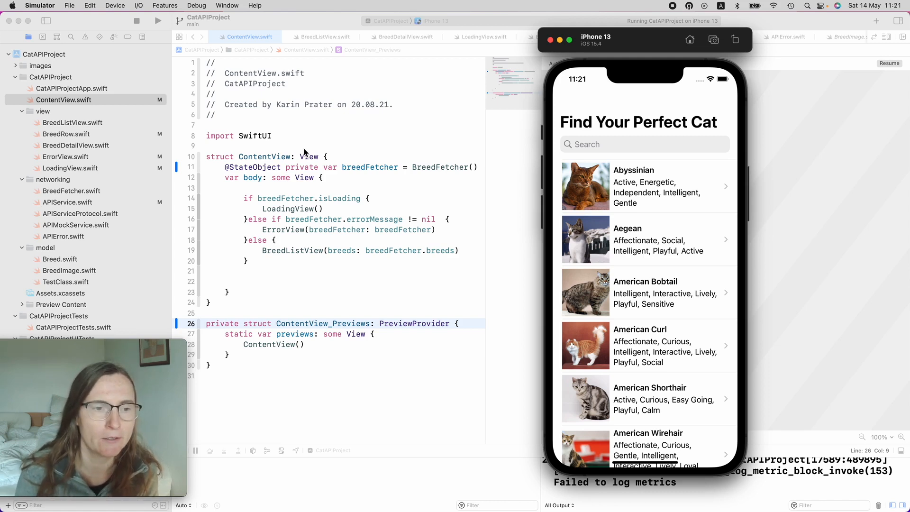
{"action": "mouse_move", "coordinate": [333, 225]}
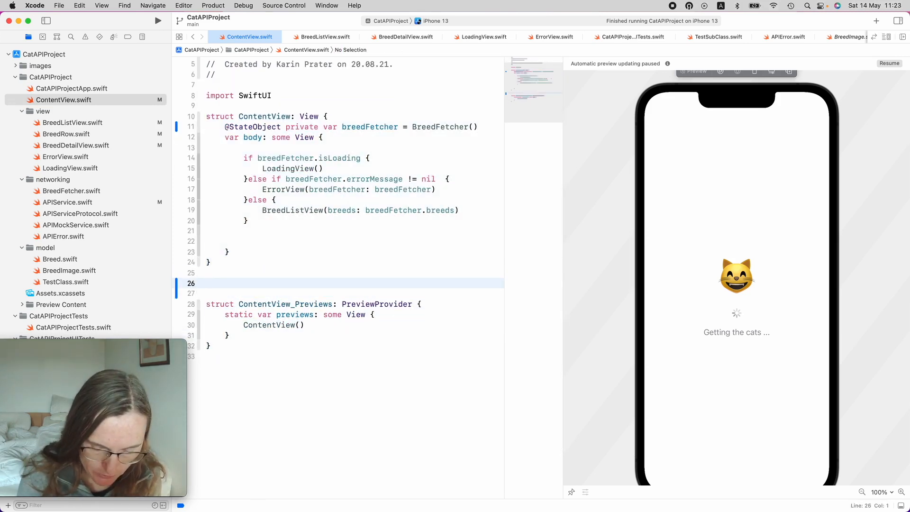
Step: Add a '//MARK: - Previews' comment above the ContentView previews struct
{"action": "type", "text": "//MARK: -"}
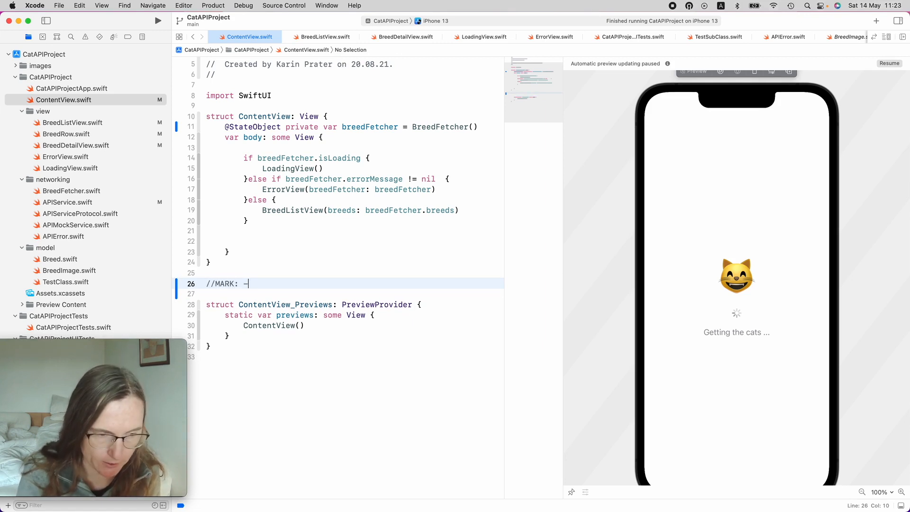
{"action": "type", "text": "P"}
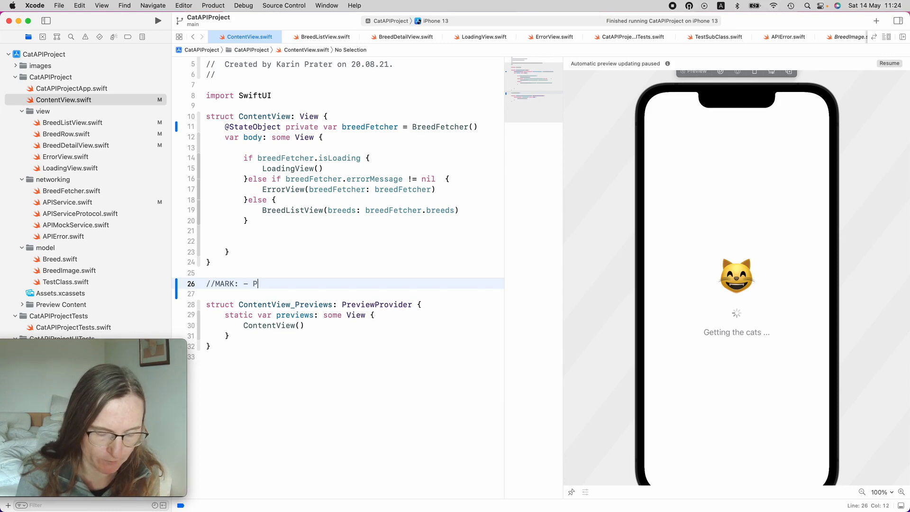
{"action": "type", "text": "reviews"}
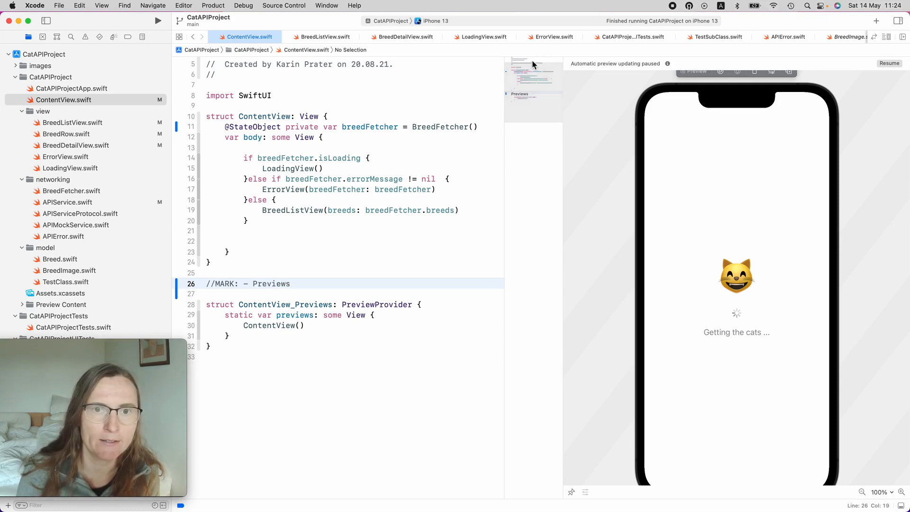
Step: Toggle the code minimap from the Editor Options menu
{"action": "left_click", "coordinate": [888, 37]}
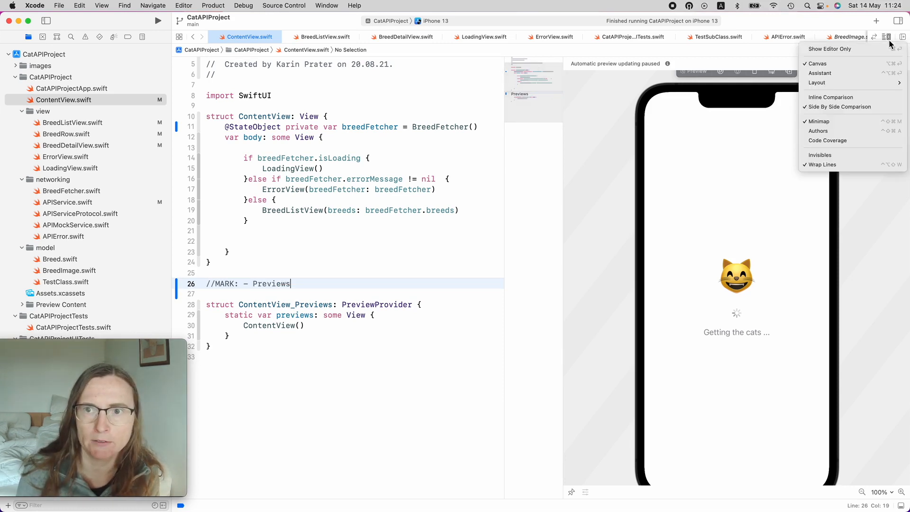
{"action": "mouse_move", "coordinate": [835, 121]}
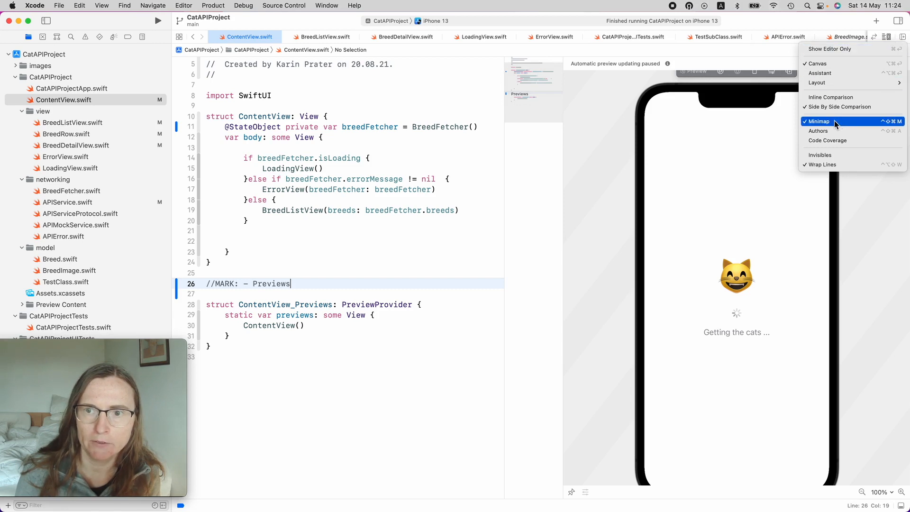
{"action": "left_click", "coordinate": [818, 121]}
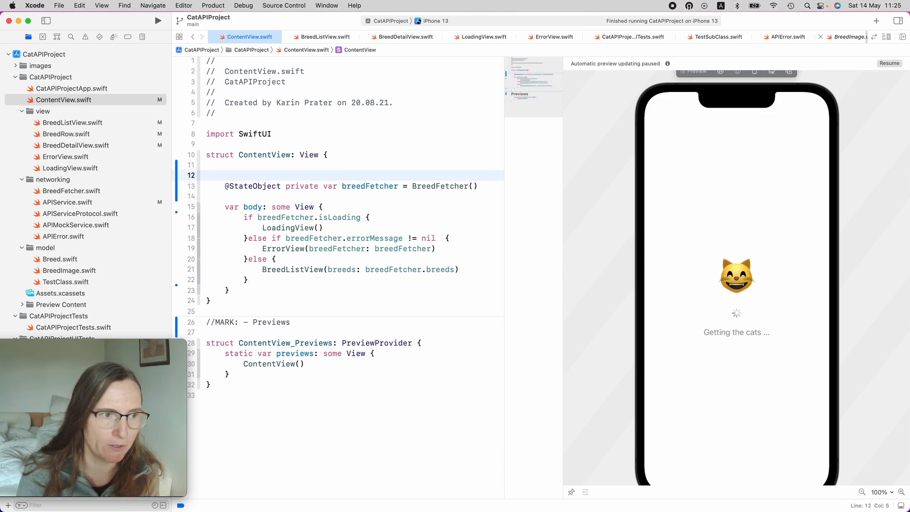
Step: Add '//MARK: - Properties' and 'MARK: - Body' comments to ContentView, then switch to BreedListView.swift
{"action": "type", "text": "//"}
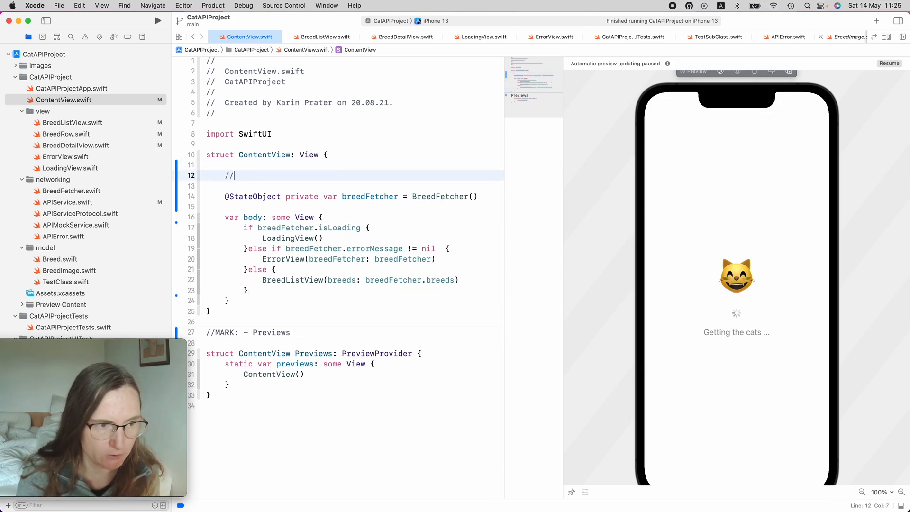
{"action": "type", "text": "MARK: - Properties"}
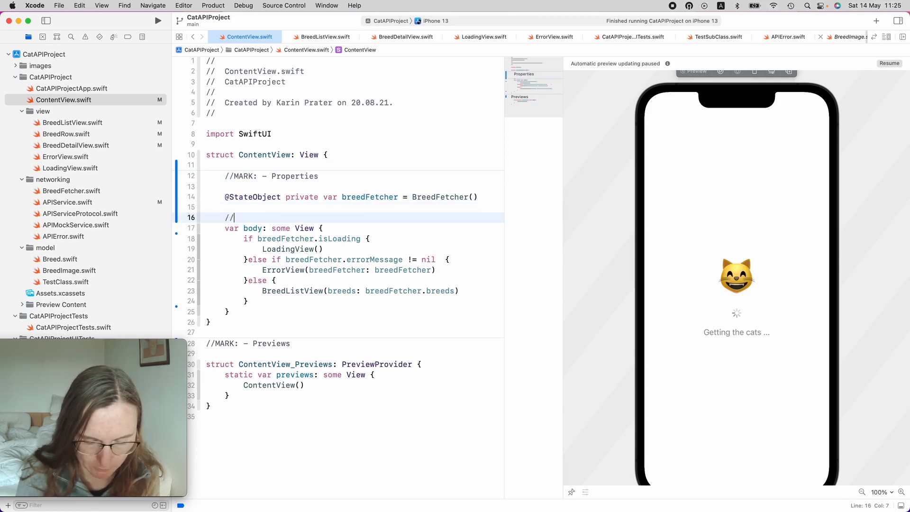
{"action": "type", "text": "MARK: Bodz"}
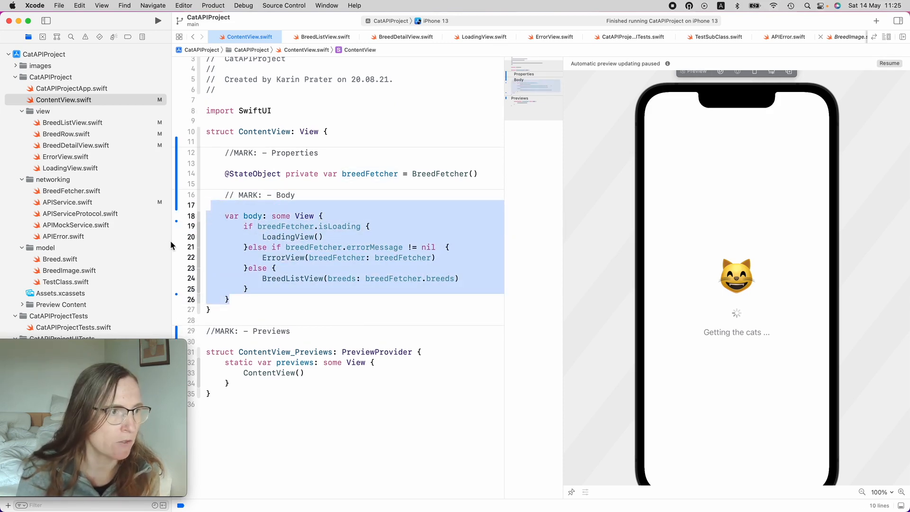
{"action": "left_click", "coordinate": [325, 37]}
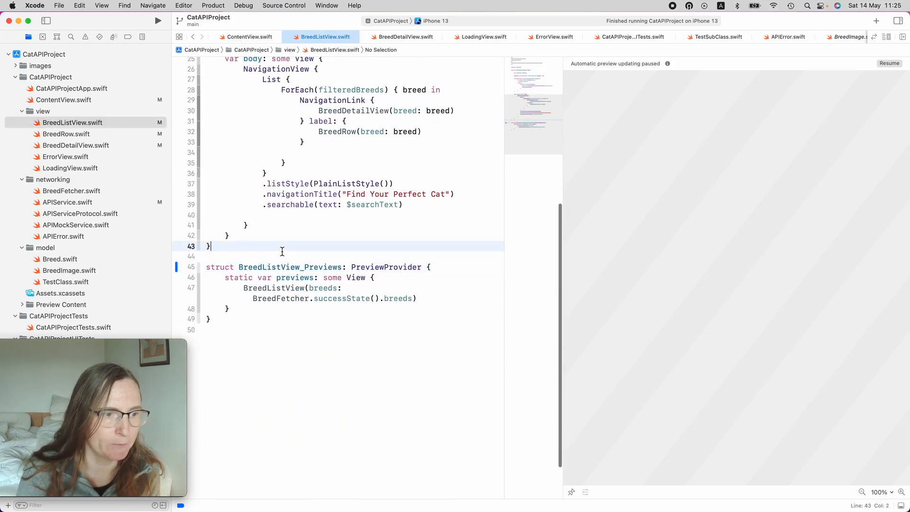
Step: Add '//MARK: - Properties' and '//MARK: - Body' comments around BreedListView's properties and body
{"action": "type", "text": "//"}
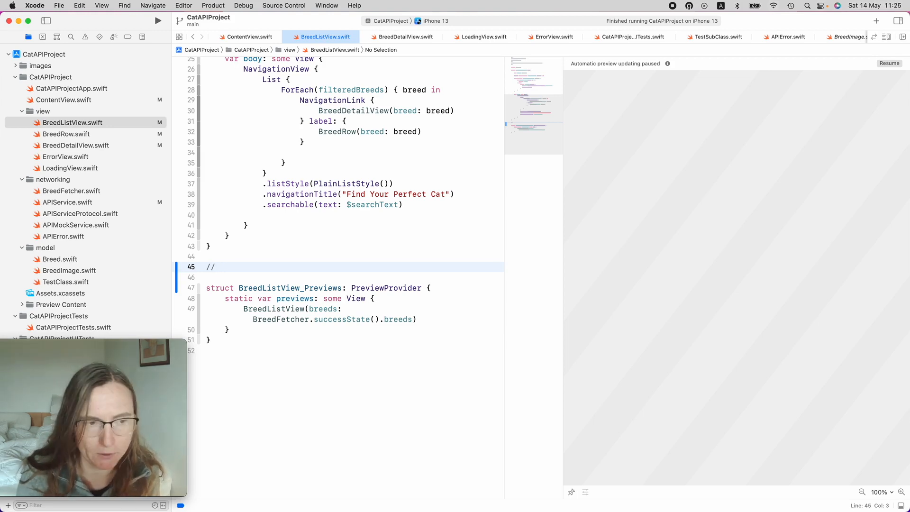
{"action": "type", "text": "MAKR:"}
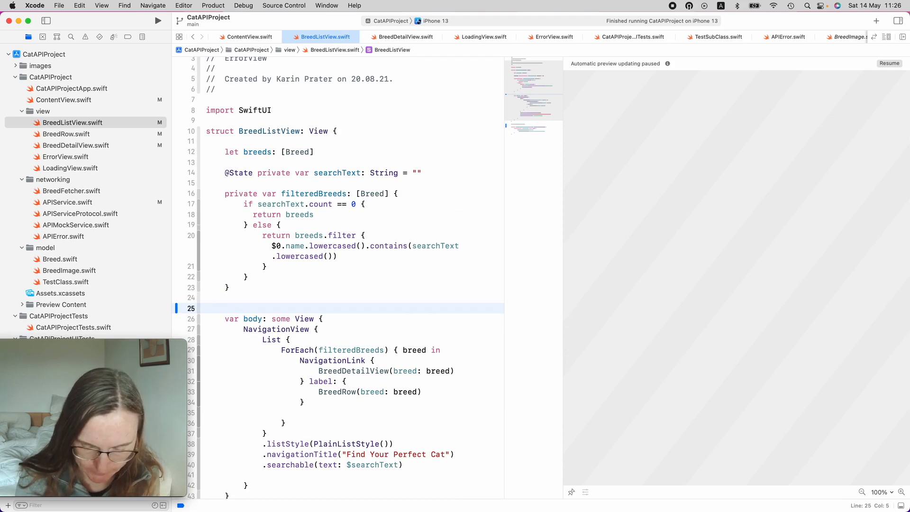
{"action": "type", "text": "//MAKR: -Bod"}
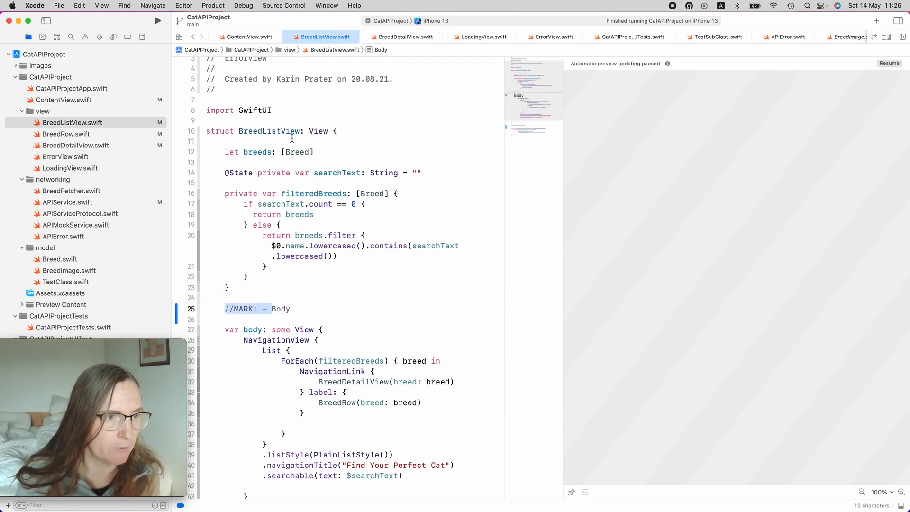
{"action": "type", "text": "//MARK: - Properties"}
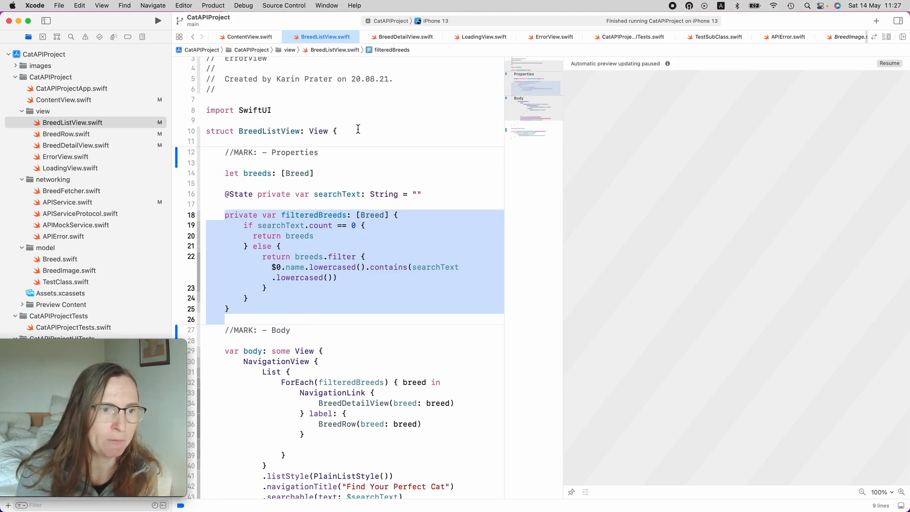
{"action": "mouse_move", "coordinate": [353, 150]}
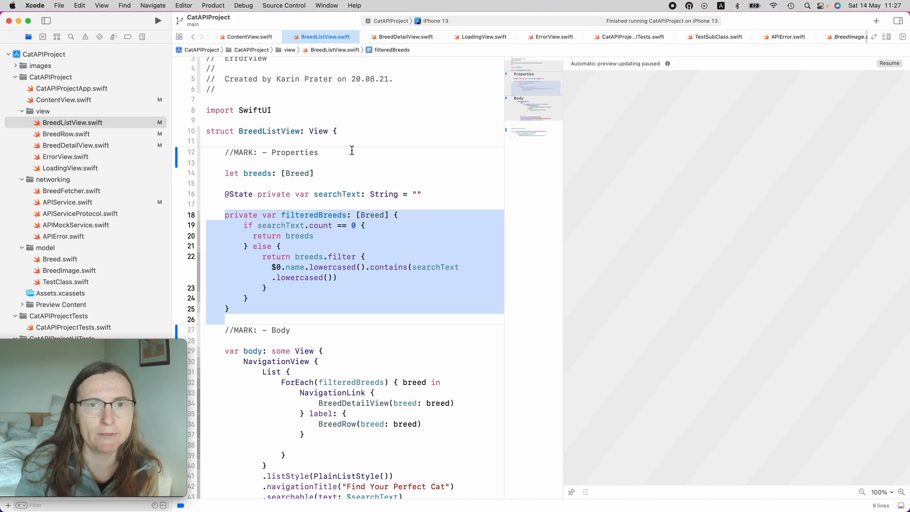
{"action": "mouse_move", "coordinate": [340, 172]}
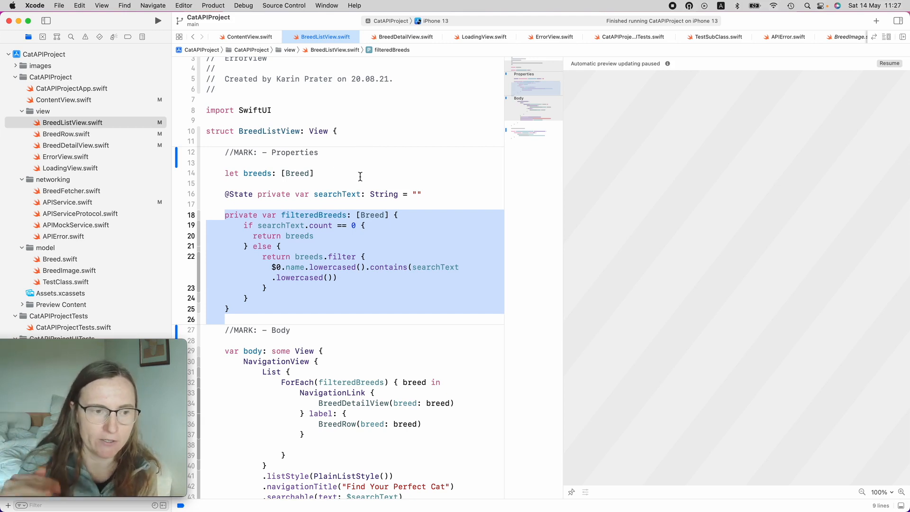
{"action": "left_click", "coordinate": [298, 257]}
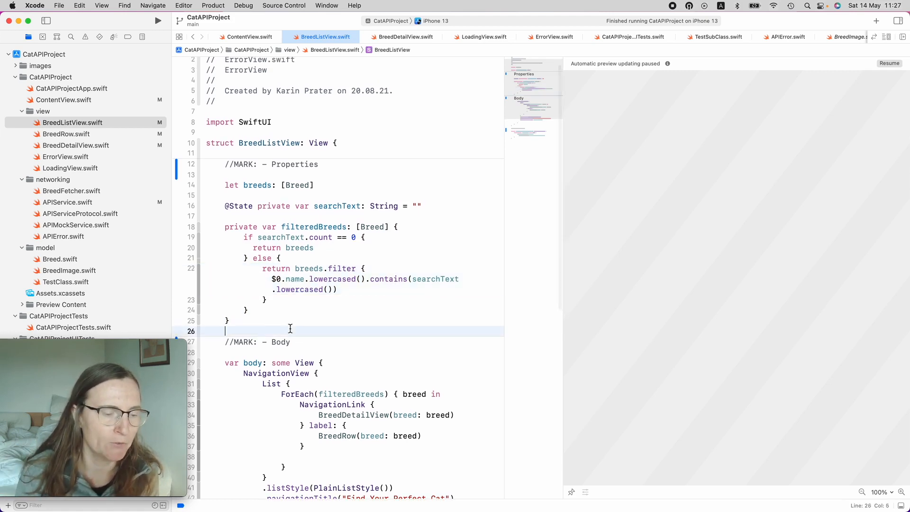
{"action": "left_click", "coordinate": [73, 122]}
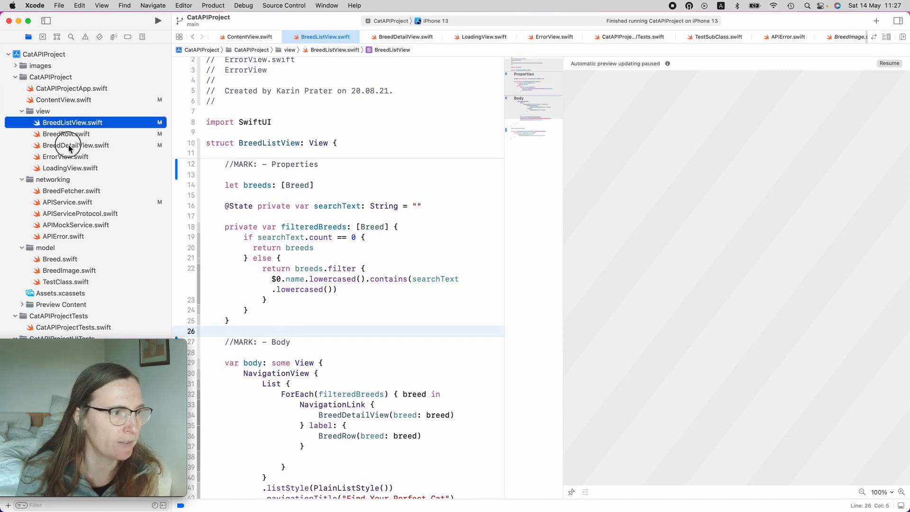
Step: In BreedDetailView add Properties, Intitialiser and Private Methods MARK sections
{"action": "left_click", "coordinate": [76, 145]}
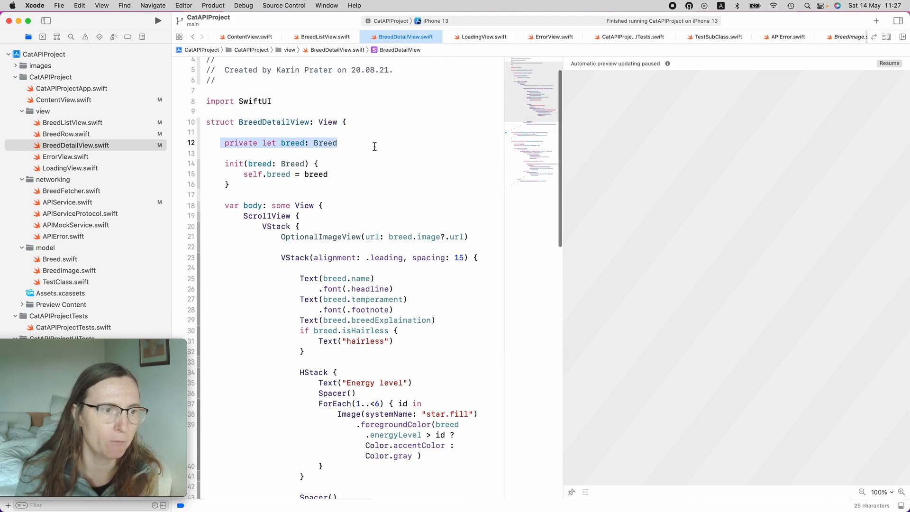
{"action": "left_click", "coordinate": [358, 131]}
{"action": "type", "text": "//MARK: -"}
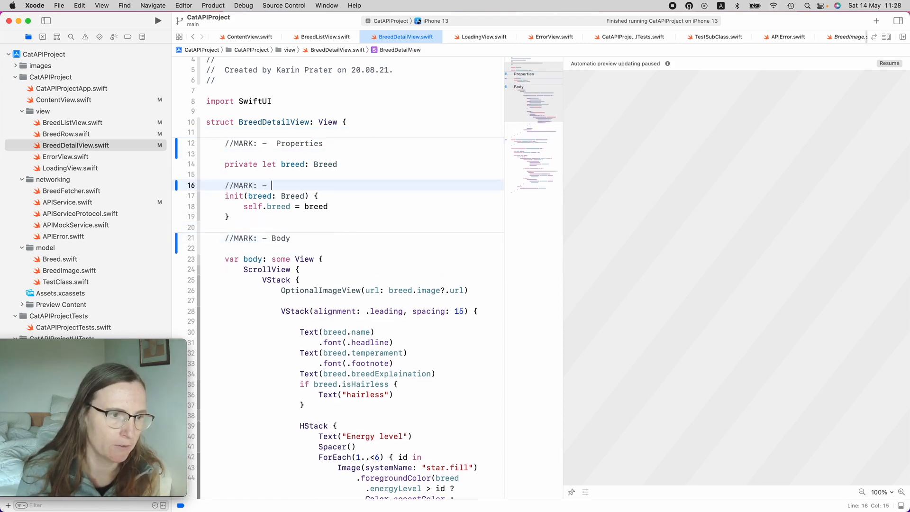
{"action": "type", "text": "Int"}
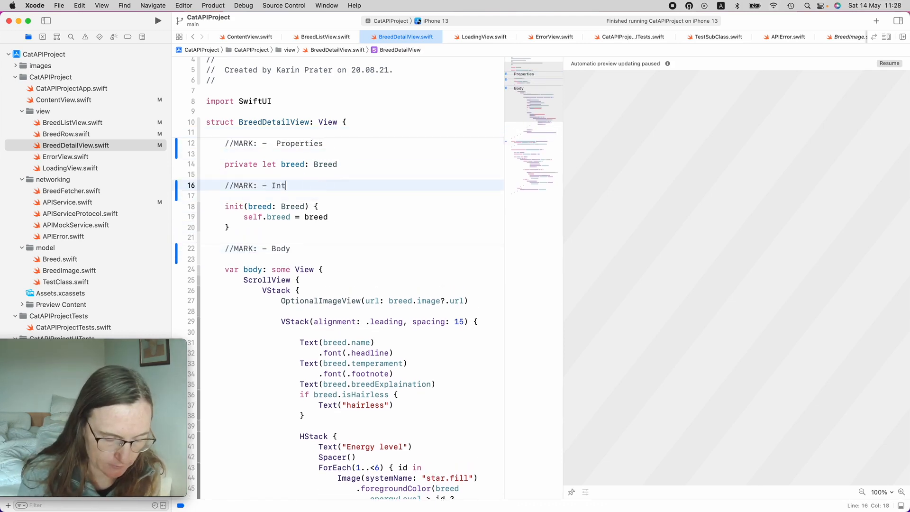
{"action": "scroll", "scroll_direction": "down", "scroll_amount": 3}
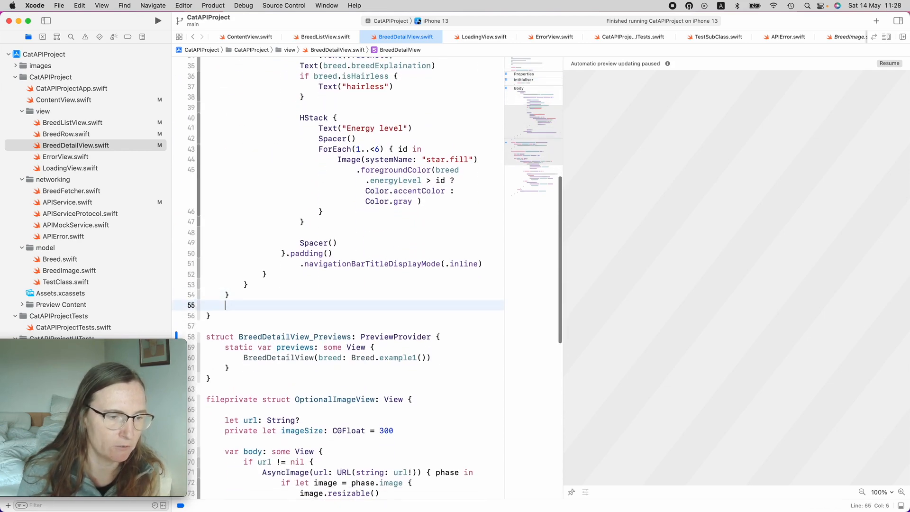
{"action": "type", "text": "//MARK: -"}
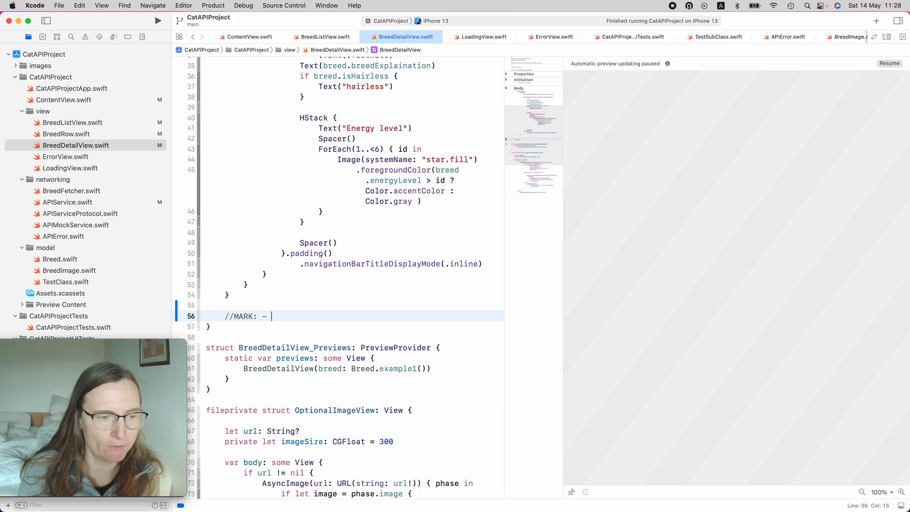
{"action": "type", "text": "Methods"}
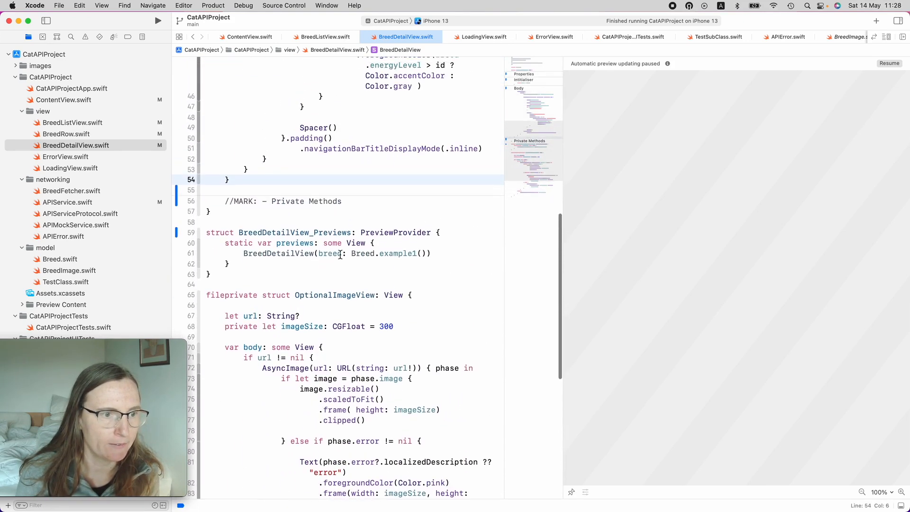
Step: Add Subviews and Previews MARK sections further down BreedDetailView
{"action": "scroll", "scroll_direction": "down", "scroll_amount": 3}
{"action": "type", "text": "//MARK: - Private Methods"}
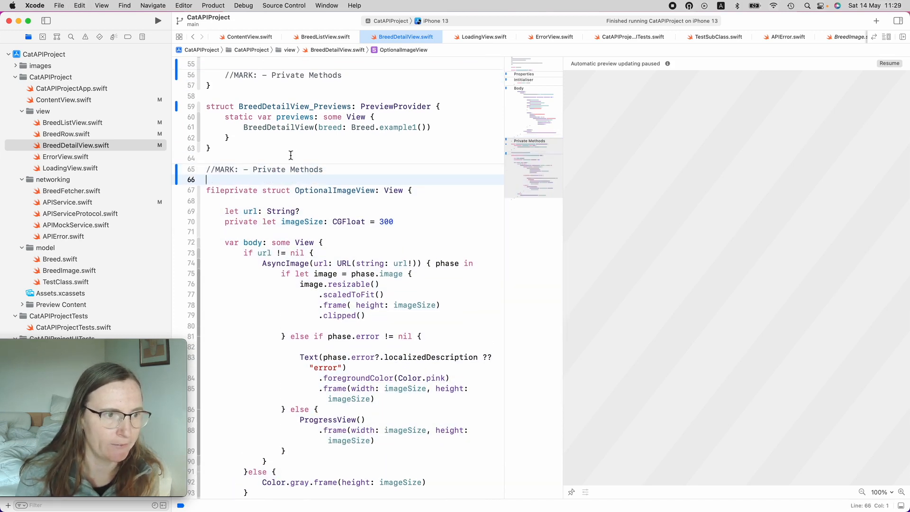
{"action": "type", "text": "Subviews"}
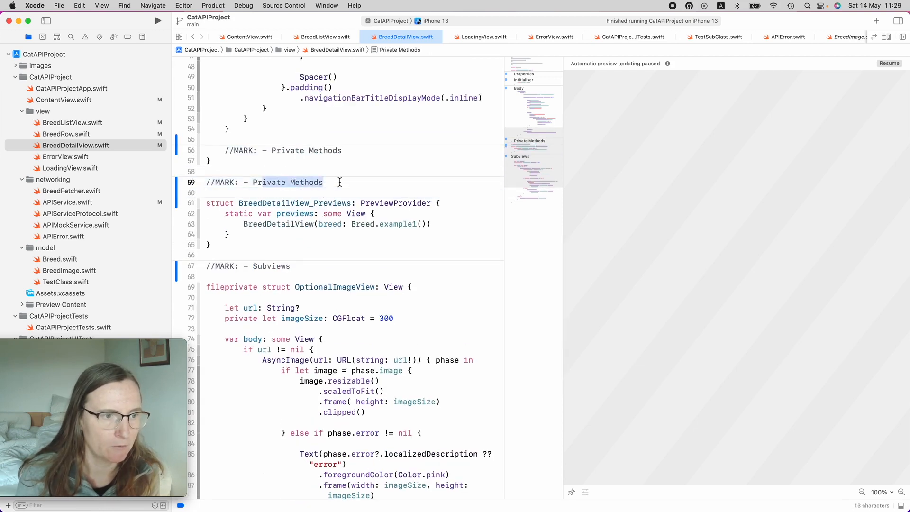
{"action": "type", "text": "Previes"}
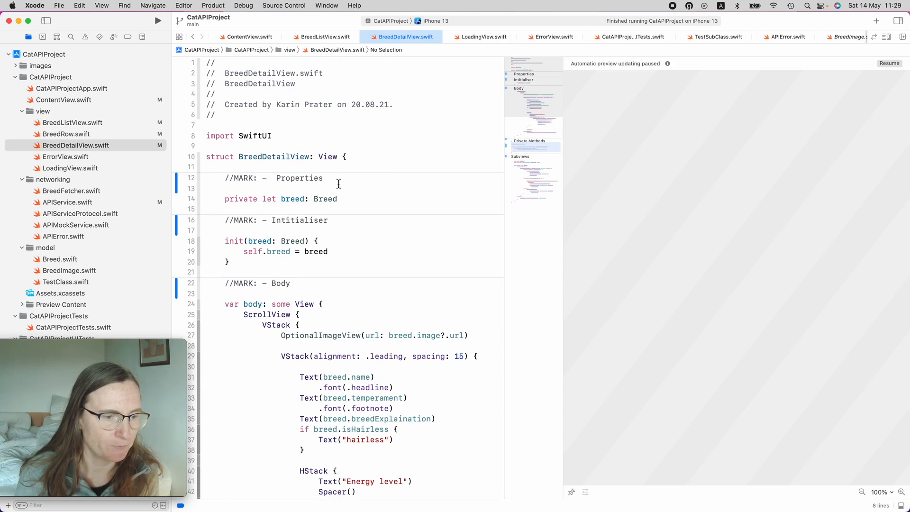
Step: Rename BreedFetcher's methods MARK to 'Public Methods', checking its usage in ContentView
{"action": "left_click", "coordinate": [72, 191]}
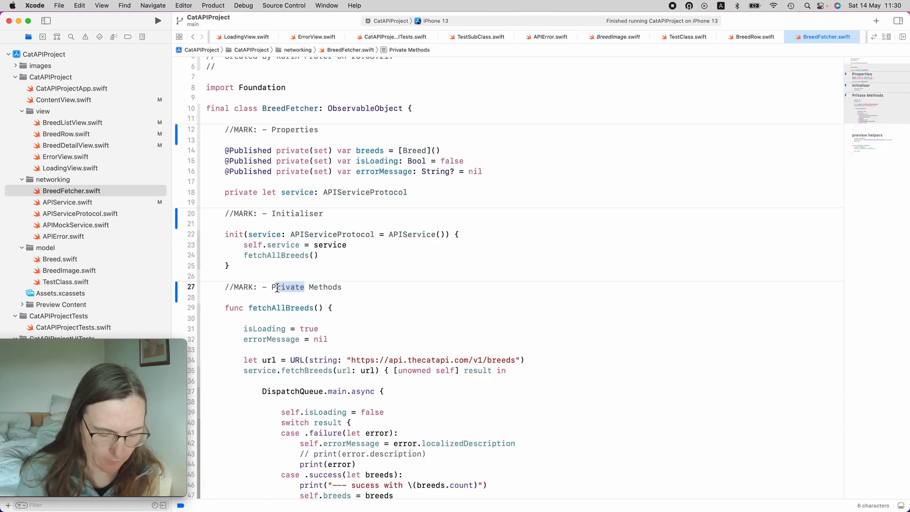
{"action": "type", "text": "Public"}
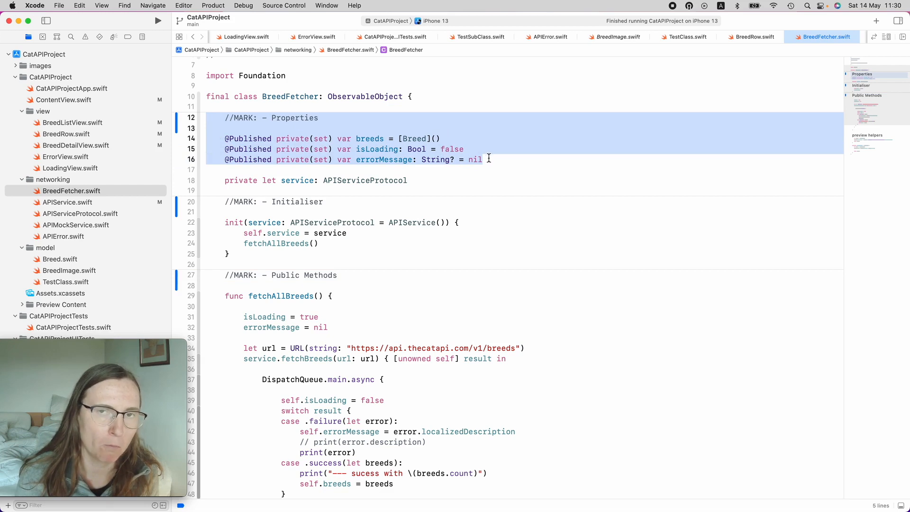
{"action": "mouse_move", "coordinate": [407, 150]}
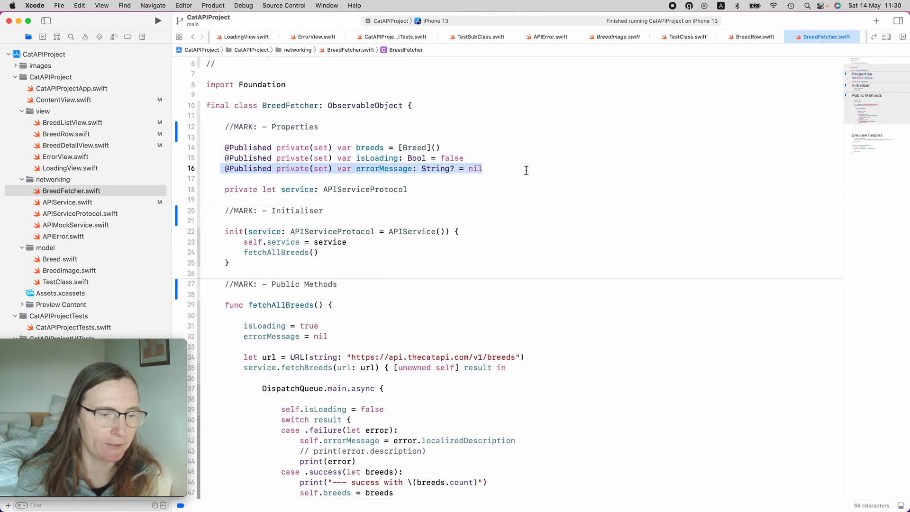
{"action": "mouse_move", "coordinate": [344, 205]}
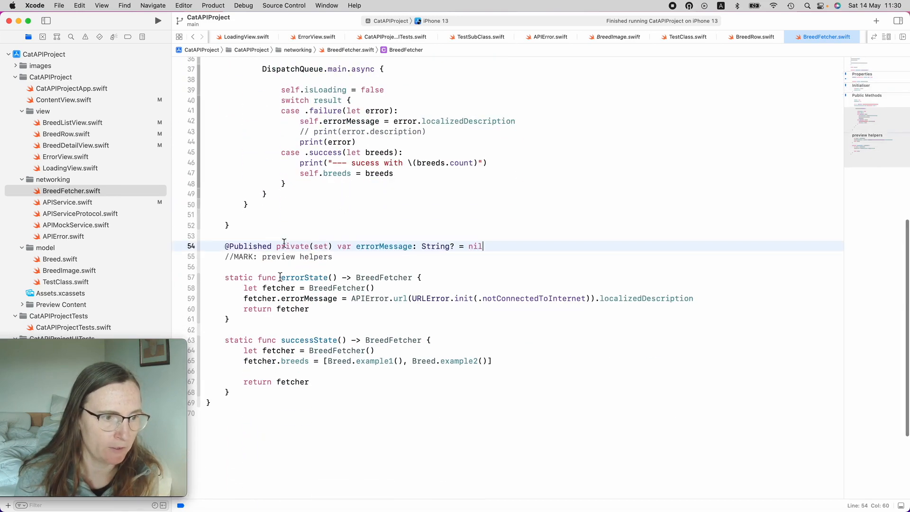
{"action": "left_click", "coordinate": [64, 99]}
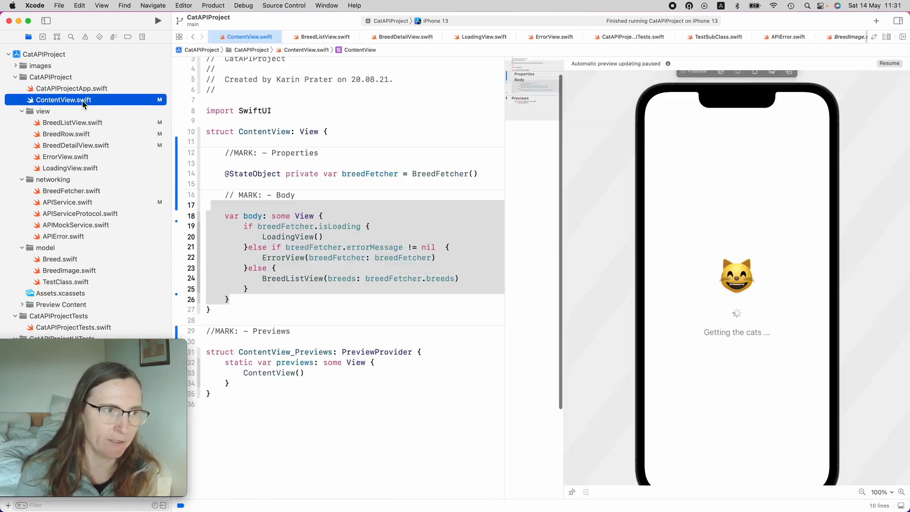
{"action": "left_click", "coordinate": [71, 191]}
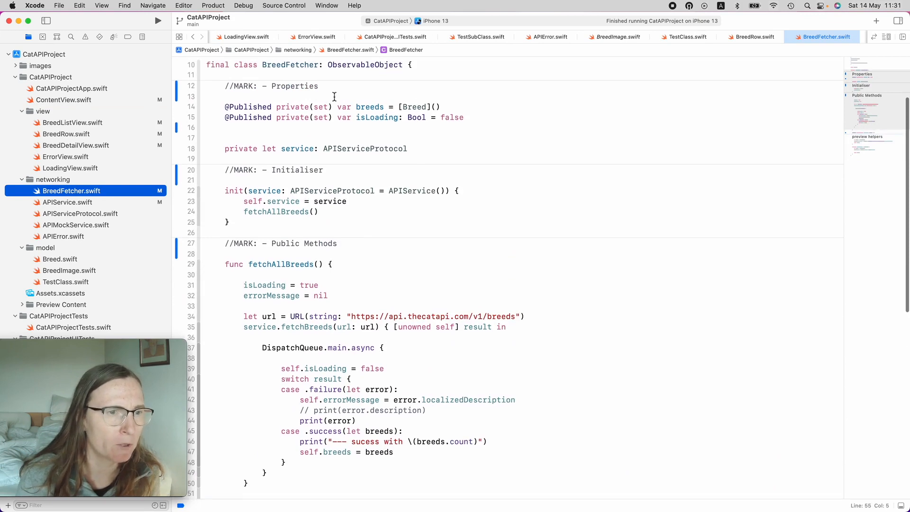
{"action": "scroll", "scroll_direction": "down", "scroll_amount": 3}
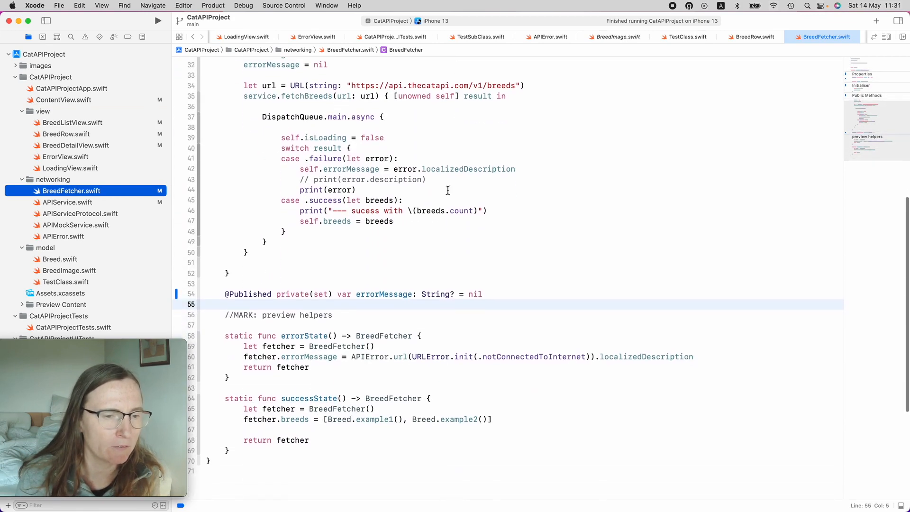
Step: Add a State enum with a loading case under a '//MARK: - Types' section atop BreedFetcher
{"action": "left_click", "coordinate": [353, 294]}
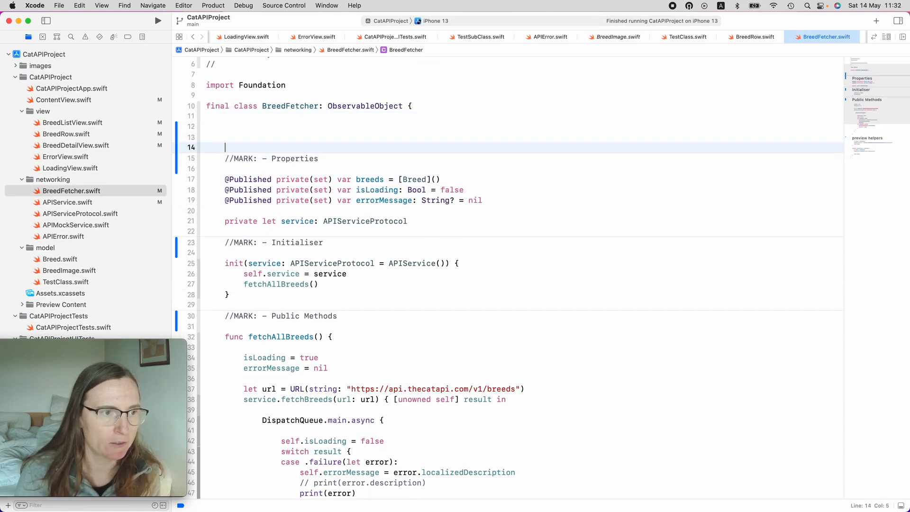
{"action": "type", "text": "enum St"}
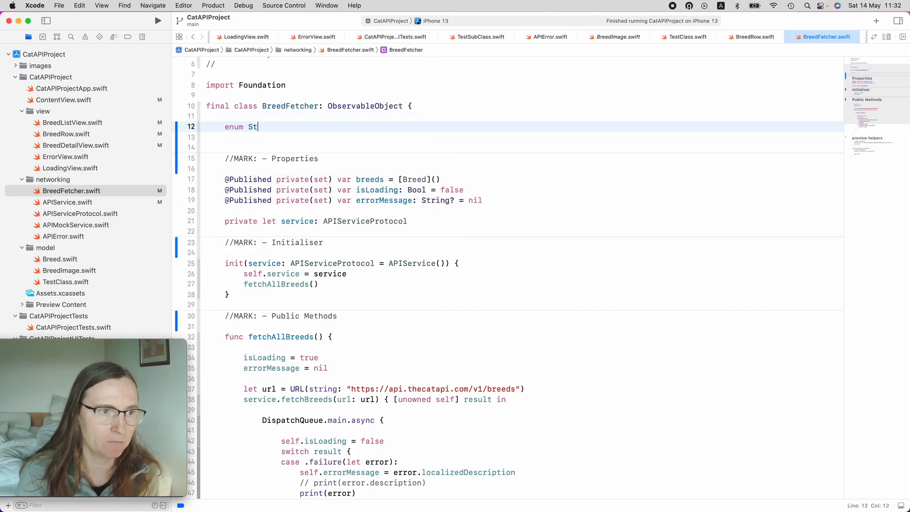
{"action": "type", "text": "ate {"}
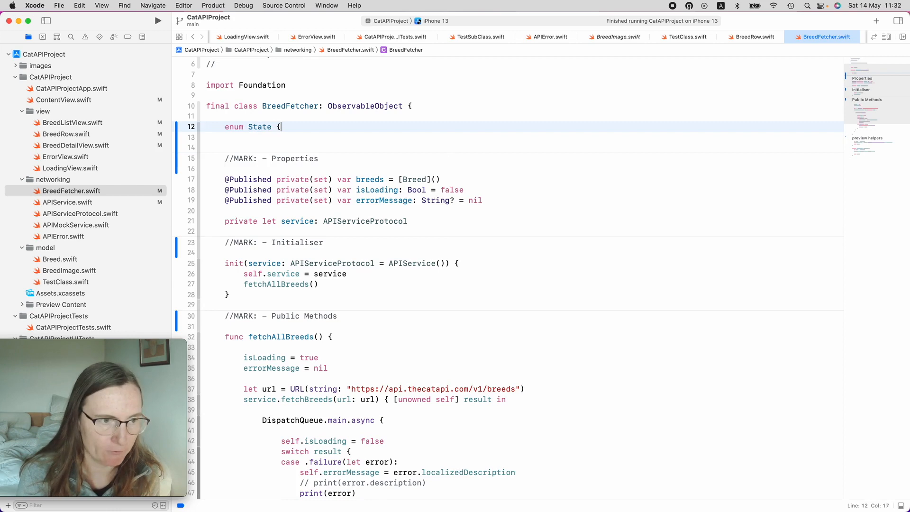
{"action": "type", "text": "case loading"}
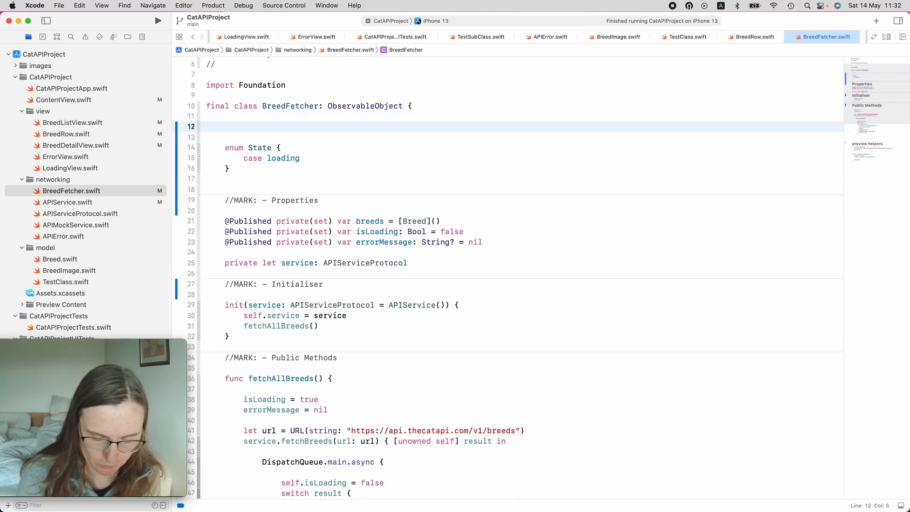
{"action": "type", "text": "//MARK: - Types"}
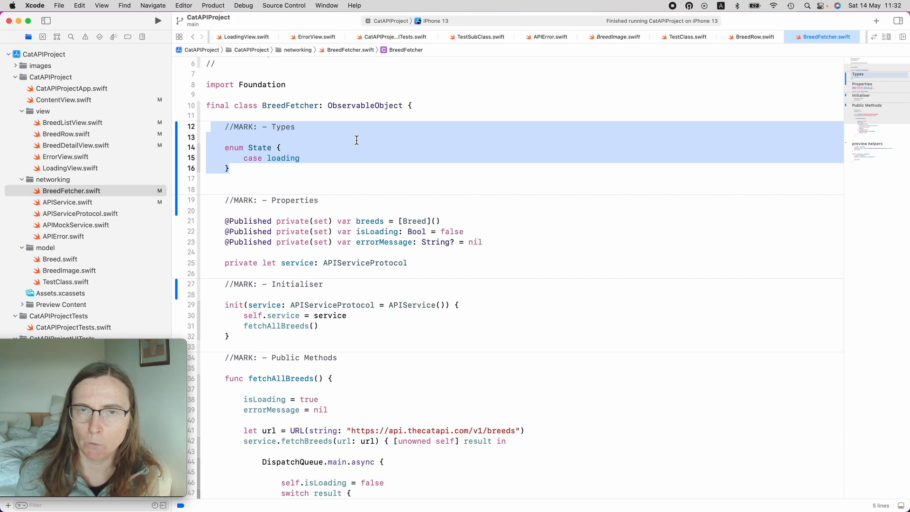
{"action": "key", "text": "Delete"}
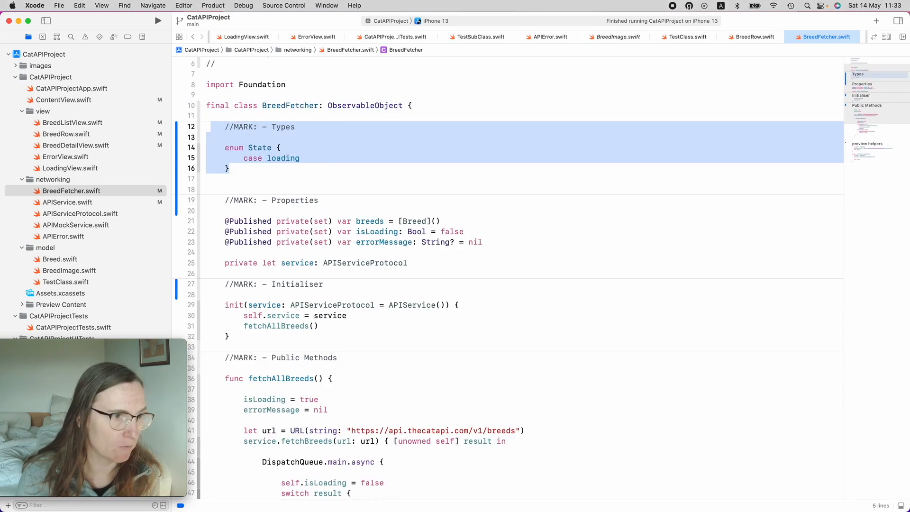
Step: Paste the Types section into TestClass.swift, then return to BreedDetailView.swift
{"action": "left_click", "coordinate": [66, 282]}
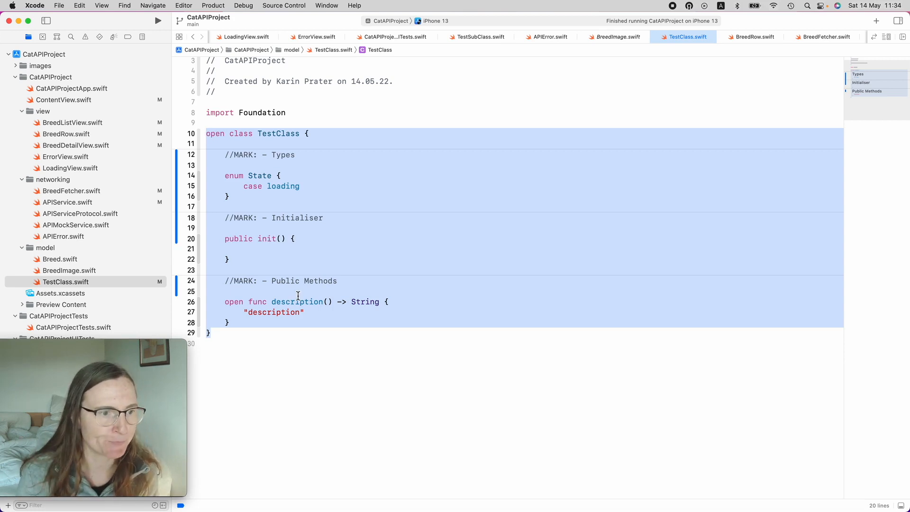
{"action": "left_click", "coordinate": [76, 145]}
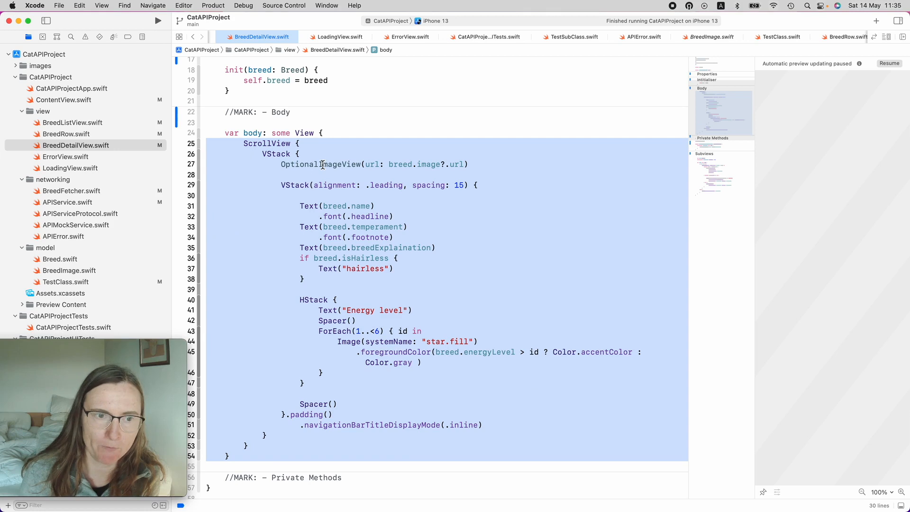
Step: Review the OptionalImageView subview and its use in BreedDetailView, then switch to ContentView.swift
{"action": "scroll", "scroll_direction": "down", "scroll_amount": 3}
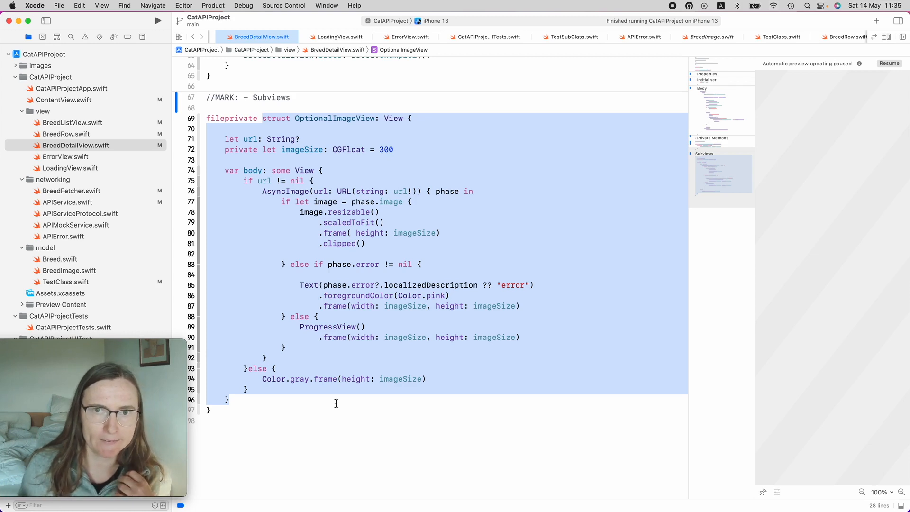
{"action": "mouse_move", "coordinate": [347, 163]}
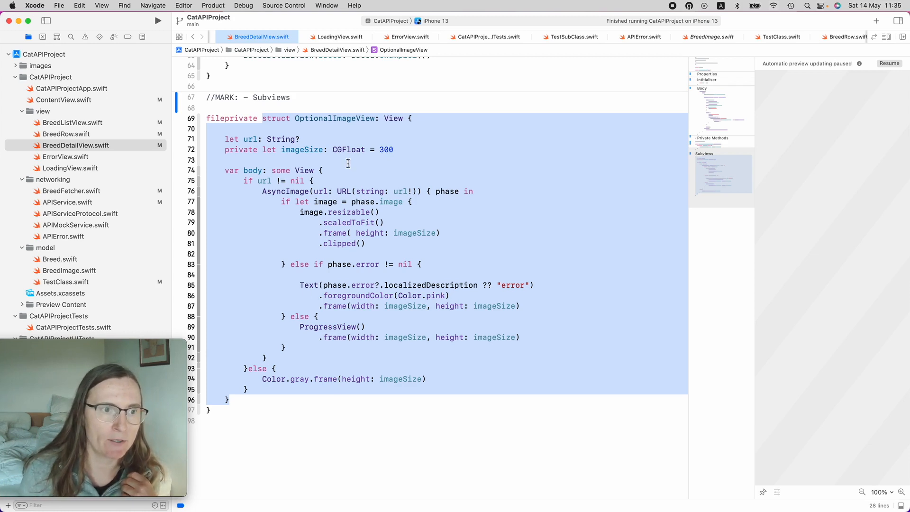
{"action": "double_click", "coordinate": [334, 118]}
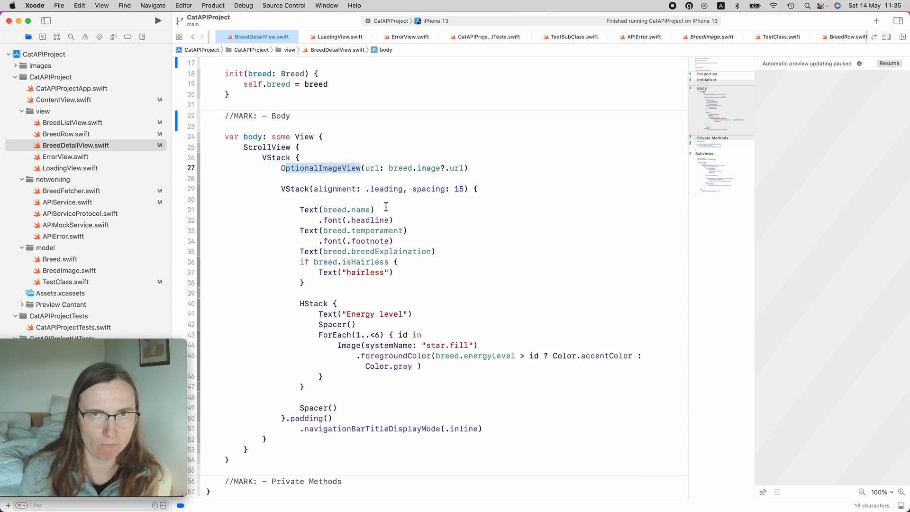
{"action": "left_click", "coordinate": [282, 168]}
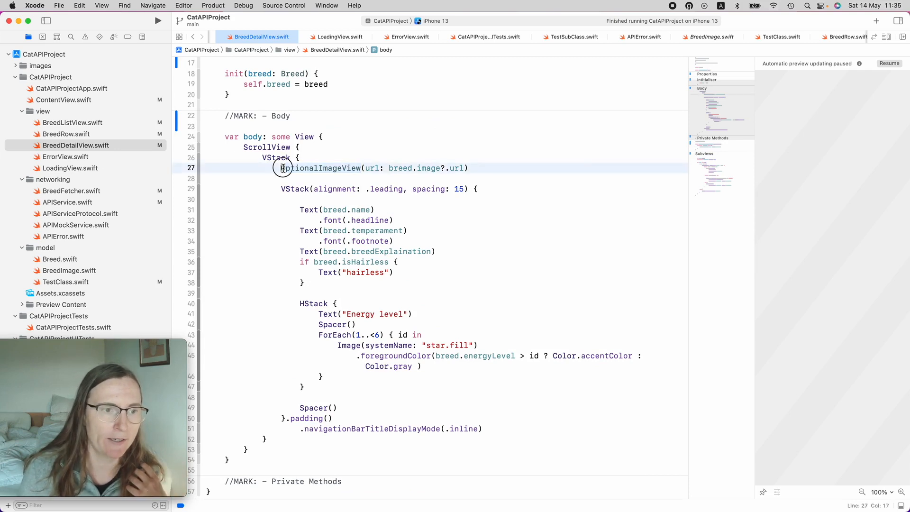
{"action": "double_click", "coordinate": [322, 167]}
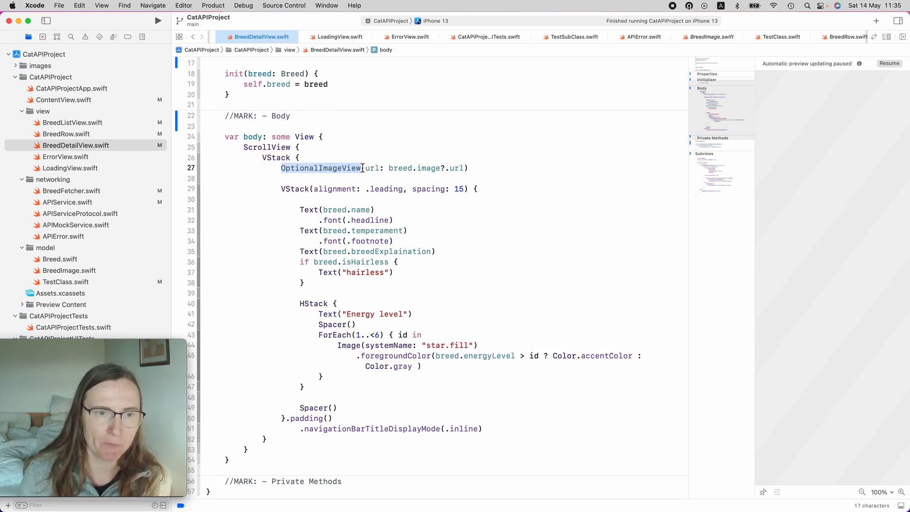
{"action": "double_click", "coordinate": [320, 168]}
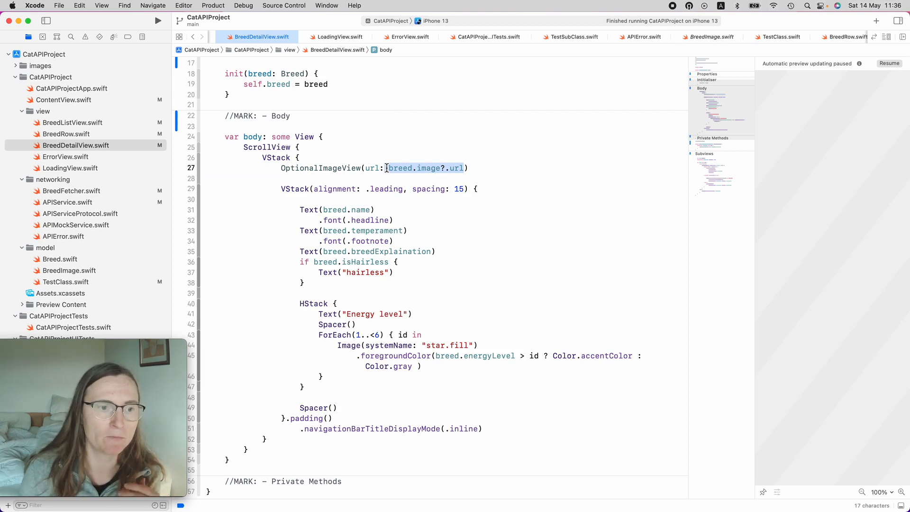
{"action": "left_click", "coordinate": [248, 37]}
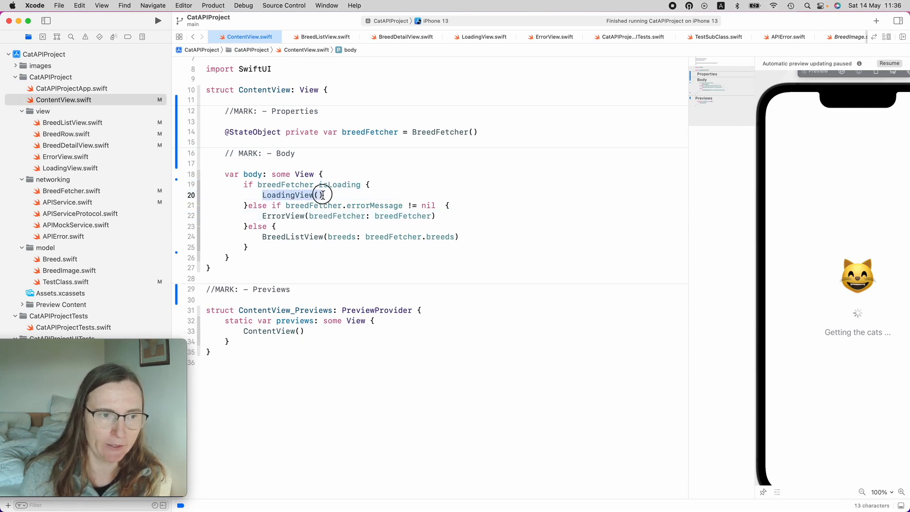
Step: Inspect the loading view and errorMessage check, then drag the divider to widen the preview
{"action": "left_click", "coordinate": [397, 206]}
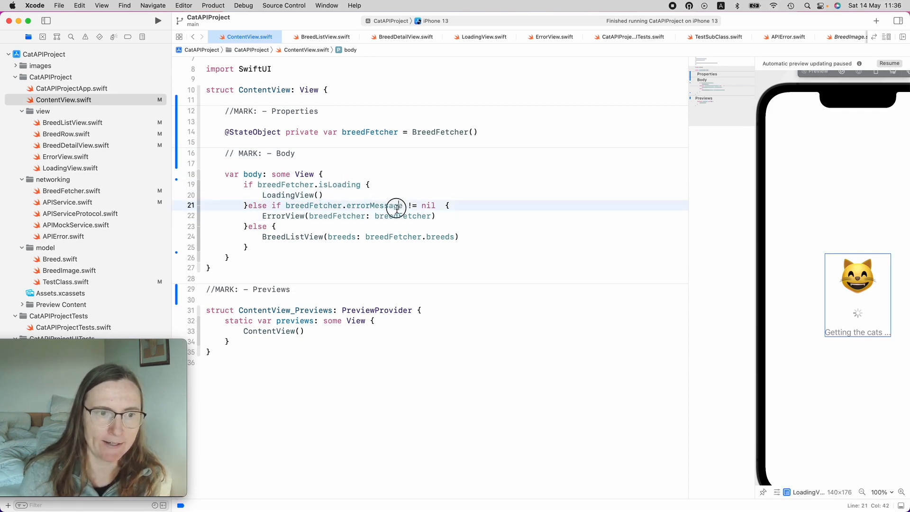
{"action": "double_click", "coordinate": [375, 206]}
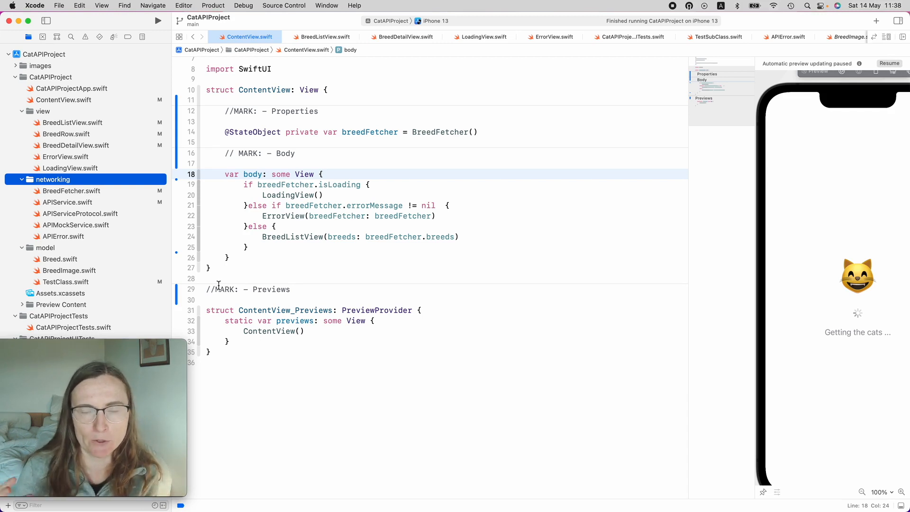
{"action": "left_click_drag", "start_coordinate": [691, 174], "coordinate": [624, 175]}
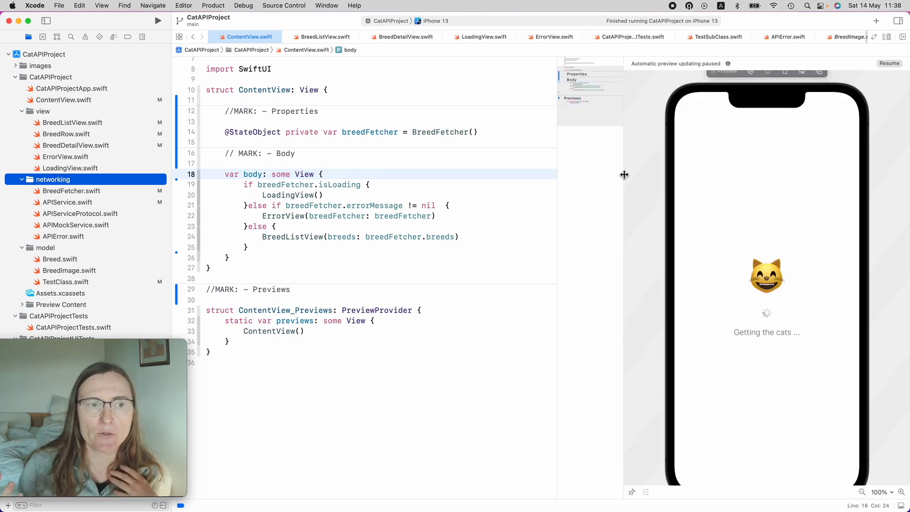